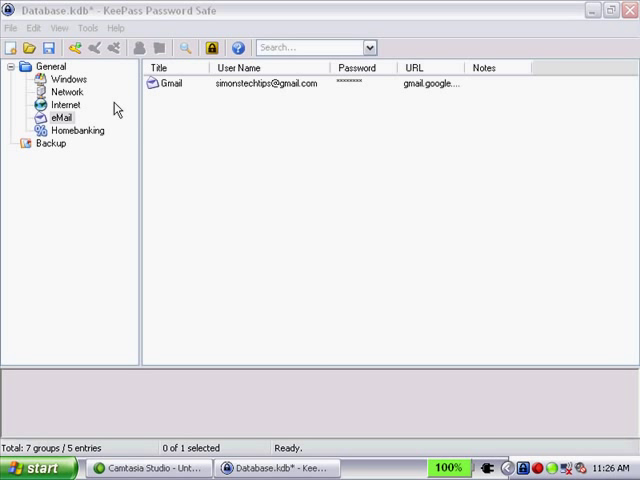
- Launch the Password Generator from the Tools menu
{"action": "left_click", "coordinate": [87, 28]}
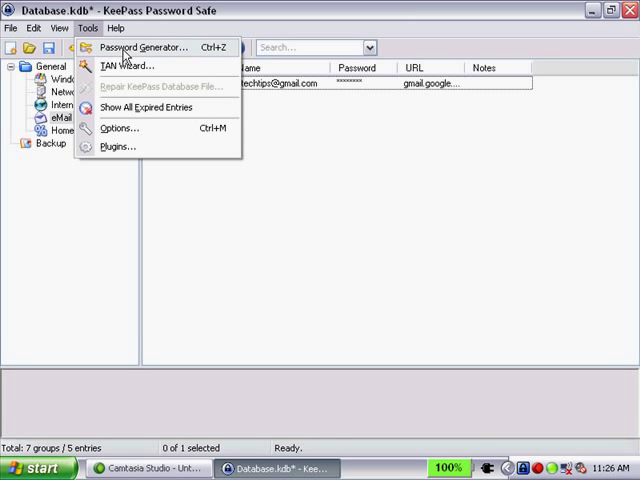
{"action": "left_click", "coordinate": [144, 47]}
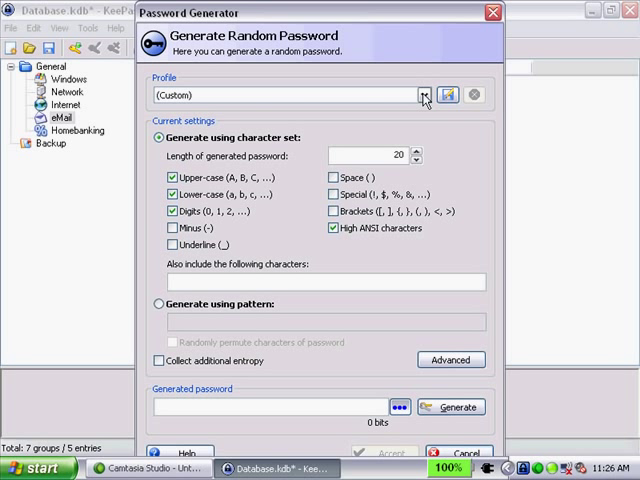
- Load the 'Automatically generated passwords for new entries' profile: upper, lower, digits, length 20
{"action": "left_click", "coordinate": [424, 95]}
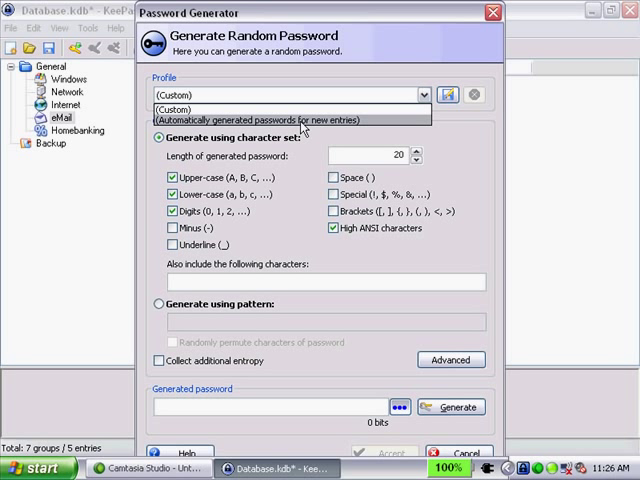
{"action": "left_click", "coordinate": [290, 120]}
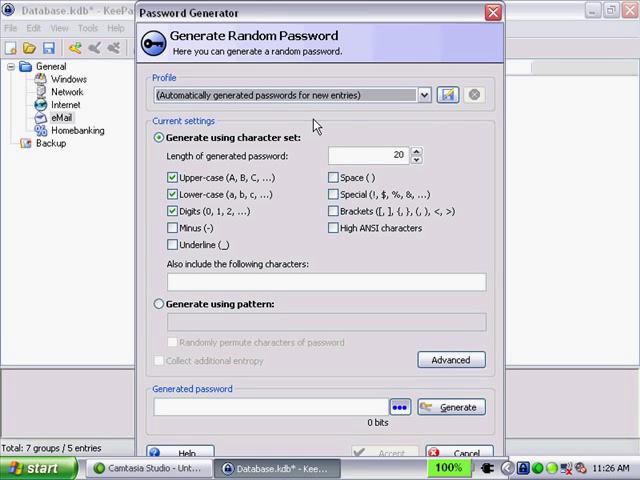
{"action": "mouse_move", "coordinate": [424, 95]}
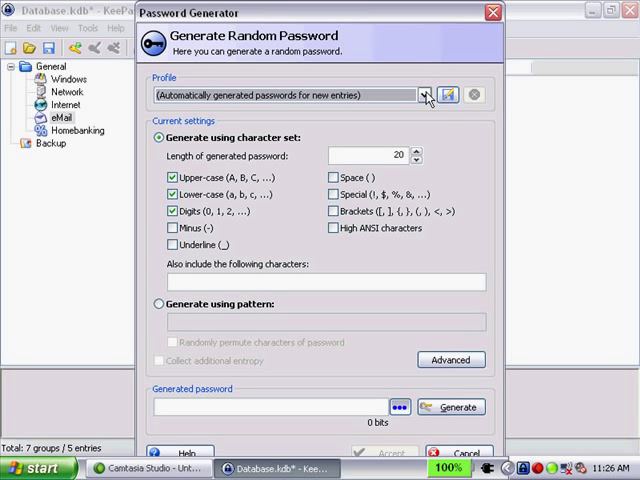
{"action": "left_click", "coordinate": [427, 94]}
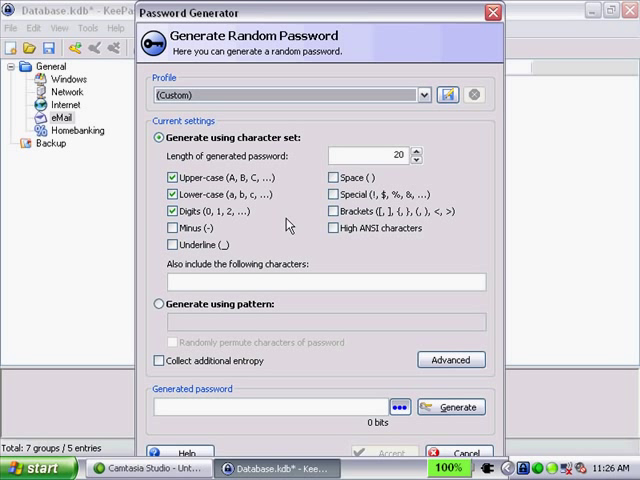
{"action": "mouse_move", "coordinate": [258, 196]}
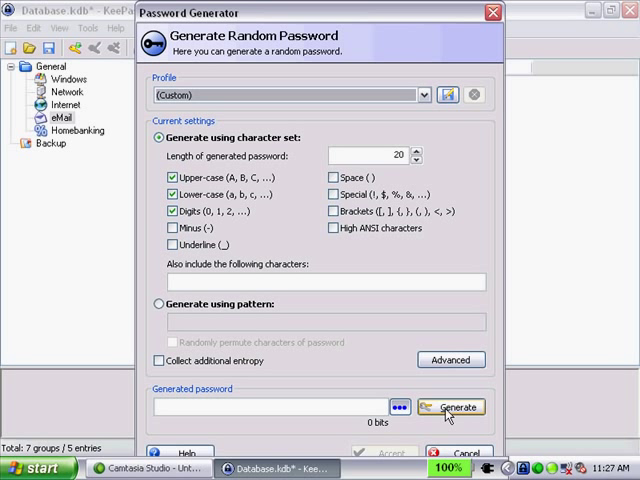
- Generate a 111-bit, 20-character letters-and-digits password and show it unhidden
{"action": "left_click", "coordinate": [451, 407]}
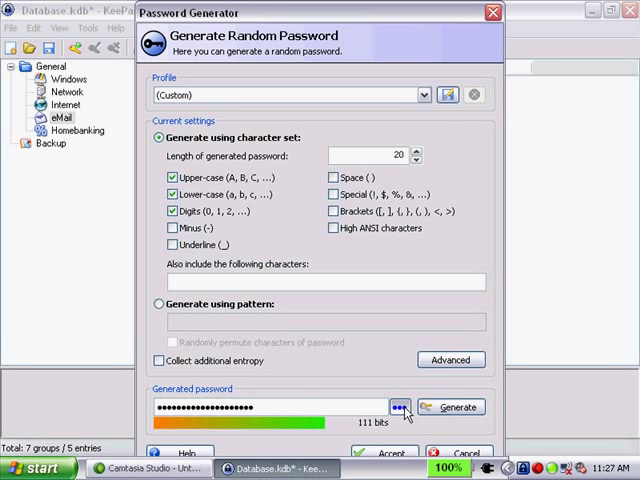
{"action": "left_click", "coordinate": [399, 407]}
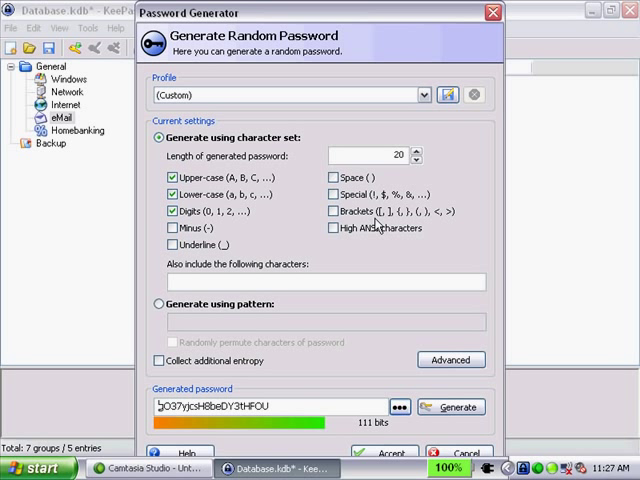
{"action": "mouse_move", "coordinate": [339, 245]}
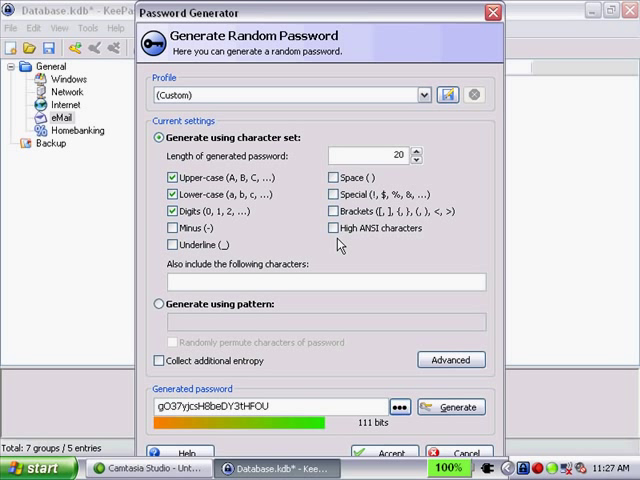
- Enable high ANSI characters and generate a new 141-bit password
{"action": "left_click", "coordinate": [331, 228]}
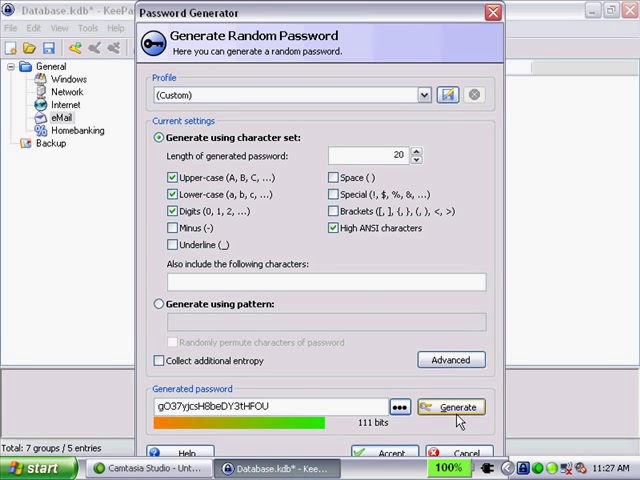
{"action": "left_click", "coordinate": [452, 406]}
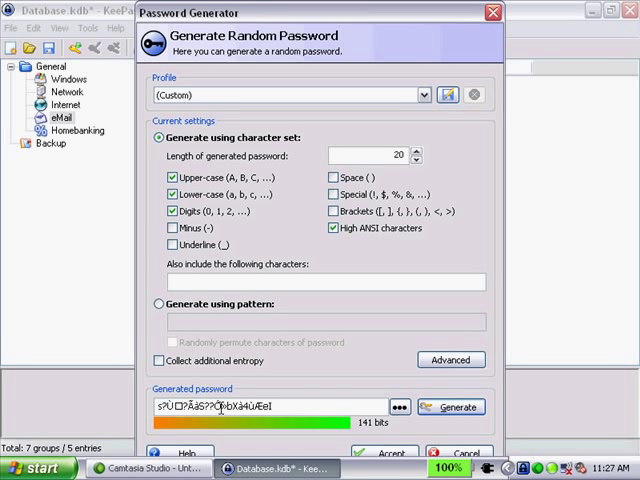
{"action": "mouse_move", "coordinate": [287, 434]}
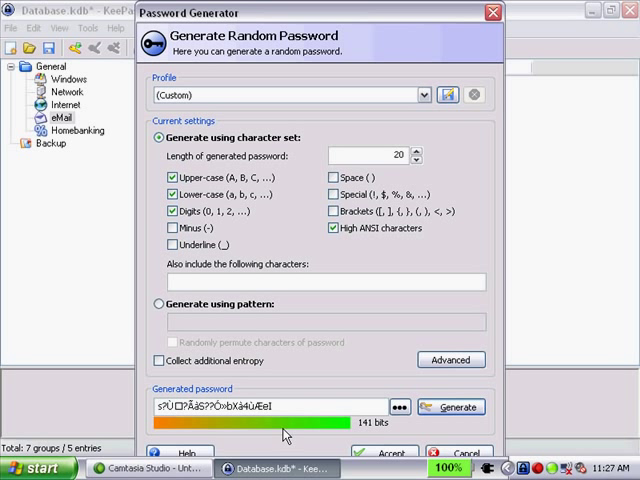
{"action": "left_click", "coordinate": [320, 281]}
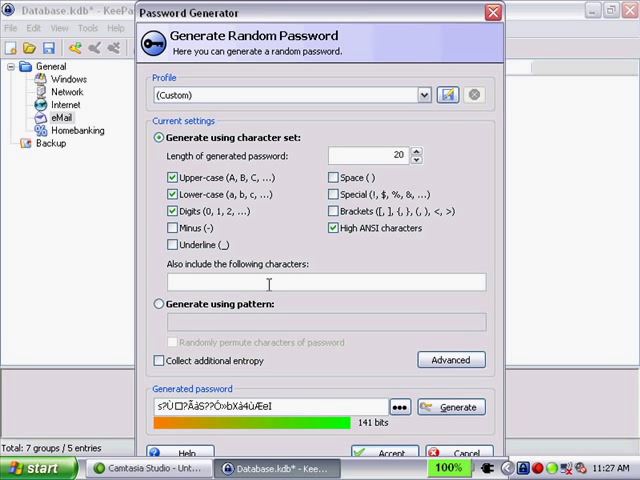
- Add $ as an extra included character and generate a fresh 126-bit password
{"action": "type", "text": "$"}
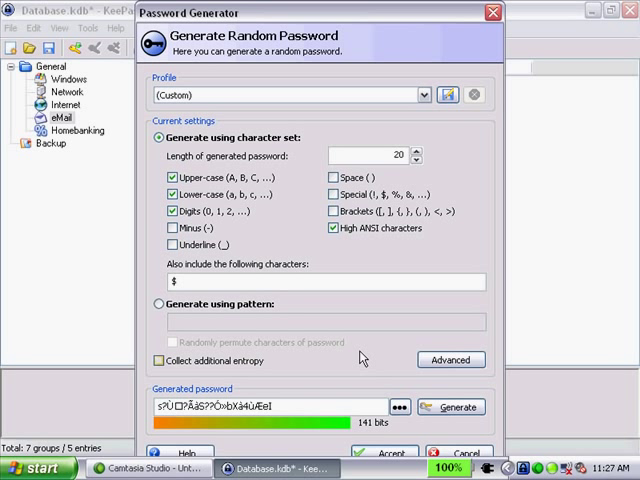
{"action": "left_click", "coordinate": [451, 406]}
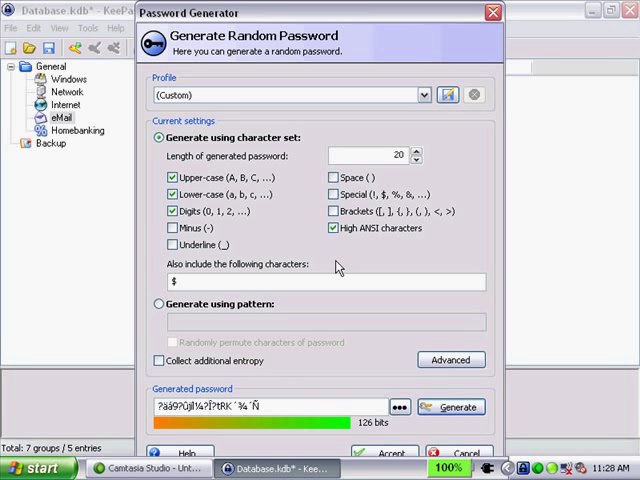
- Set the password length to 8 and generate a 55-bit 8-character password
{"action": "left_click", "coordinate": [416, 160]}
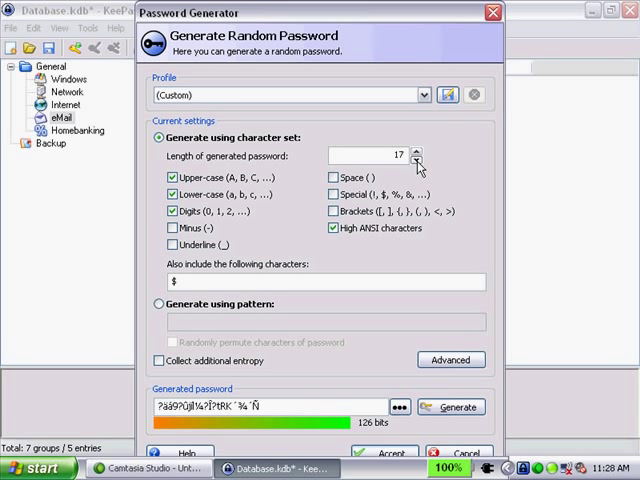
{"action": "left_click", "coordinate": [419, 161]}
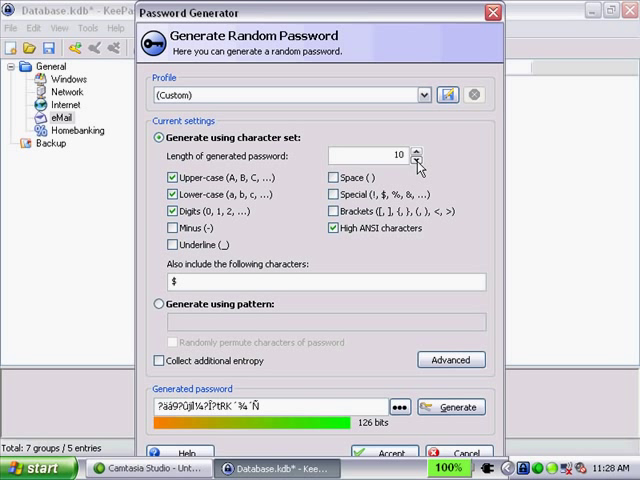
{"action": "left_click", "coordinate": [419, 160]}
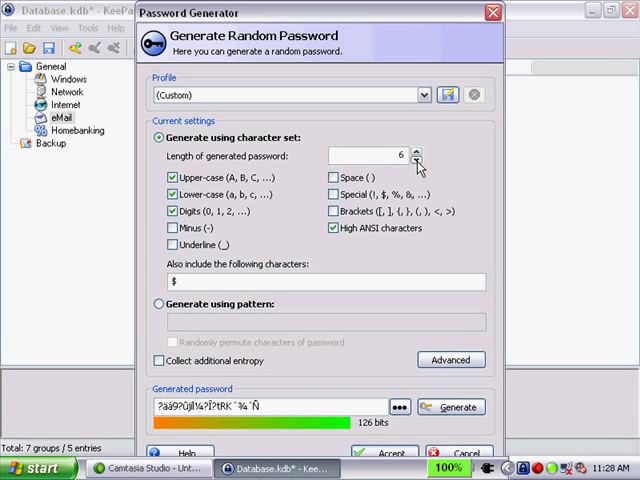
{"action": "left_click", "coordinate": [417, 151]}
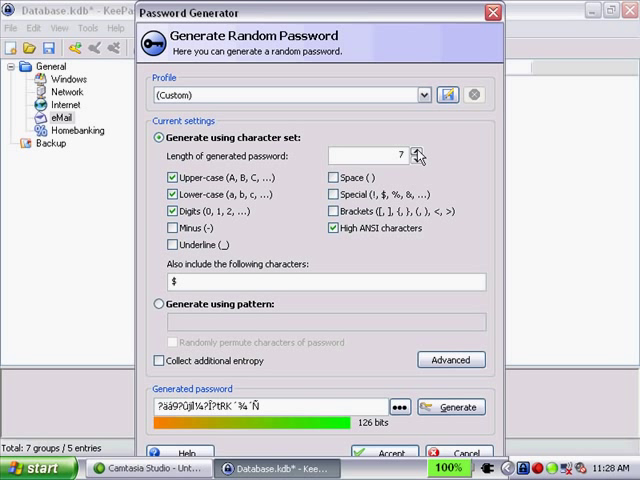
{"action": "left_click", "coordinate": [418, 152]}
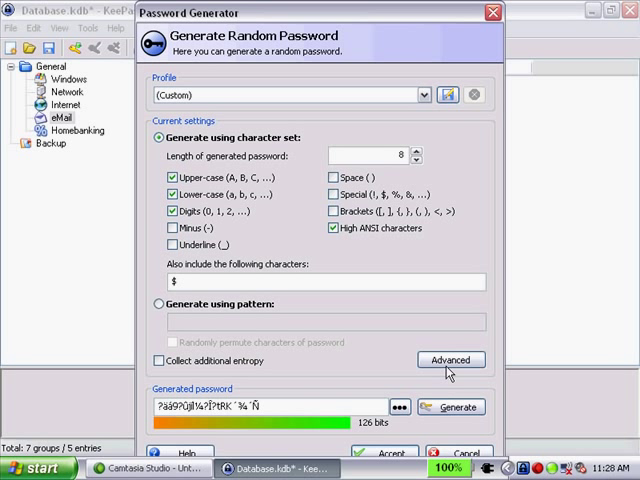
{"action": "left_click", "coordinate": [451, 406]}
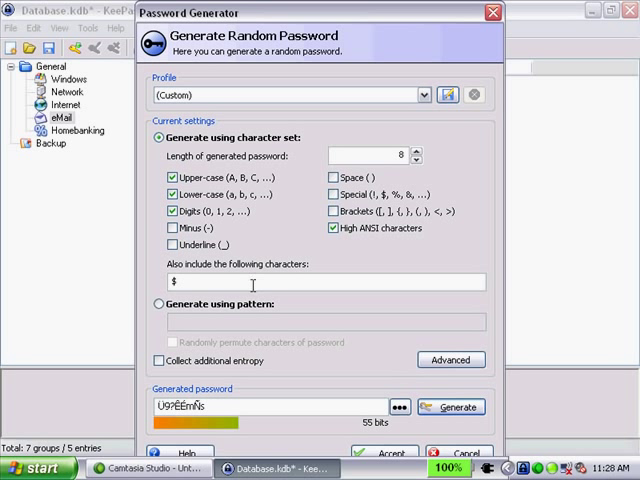
{"action": "mouse_move", "coordinate": [245, 305]}
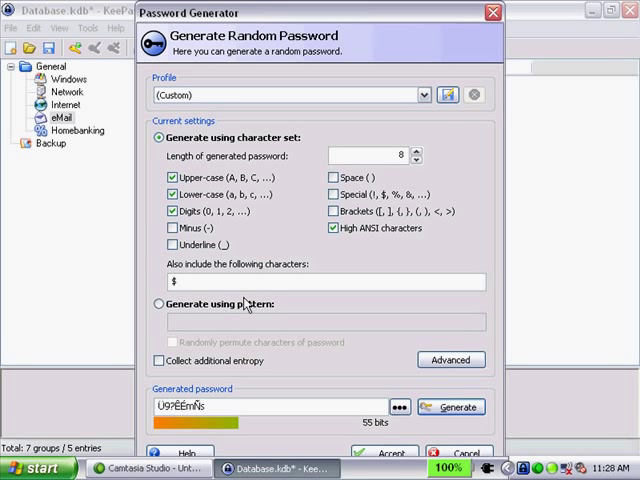
- Generate randomly permuted passwords from pattern 1234, giving 3142, and enable additional entropy collection
{"action": "left_click", "coordinate": [157, 304]}
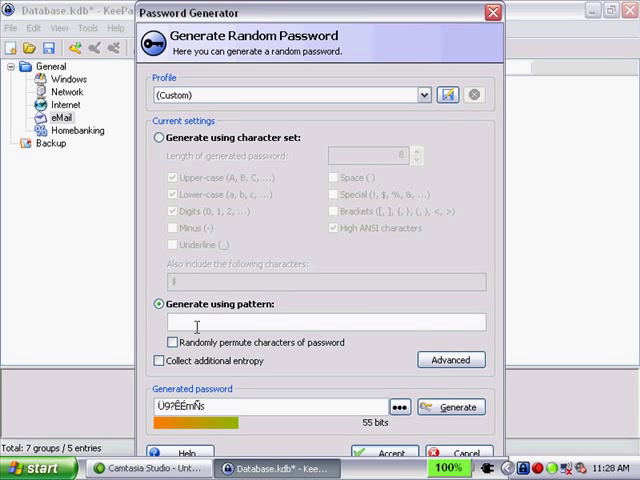
{"action": "mouse_move", "coordinate": [268, 145]}
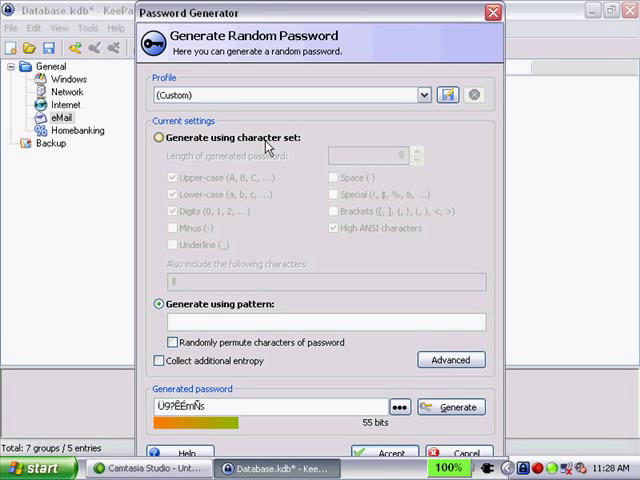
{"action": "type", "text": "1"}
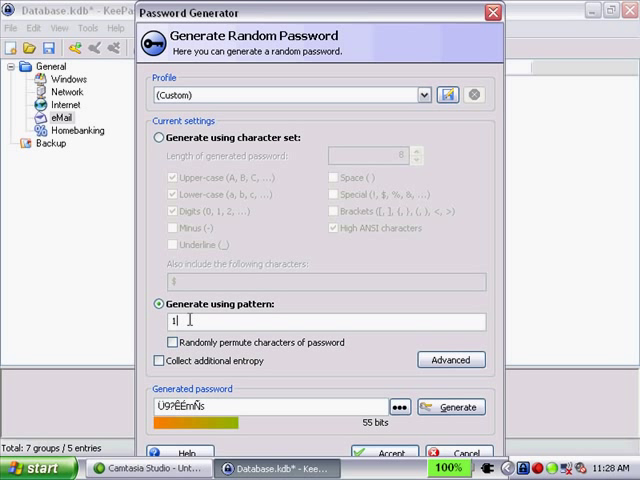
{"action": "type", "text": "234"}
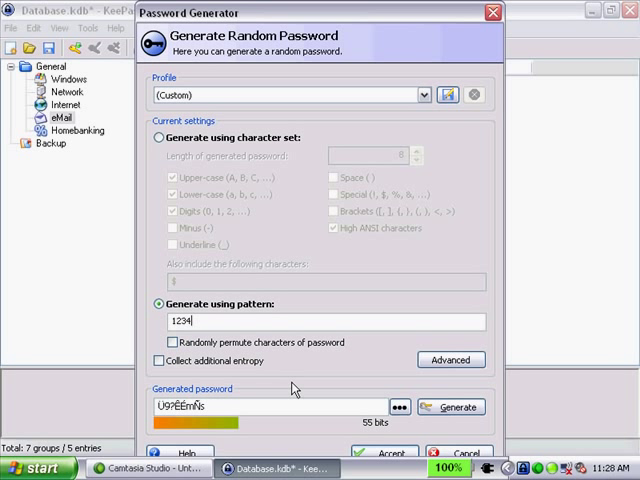
{"action": "left_click", "coordinate": [451, 407]}
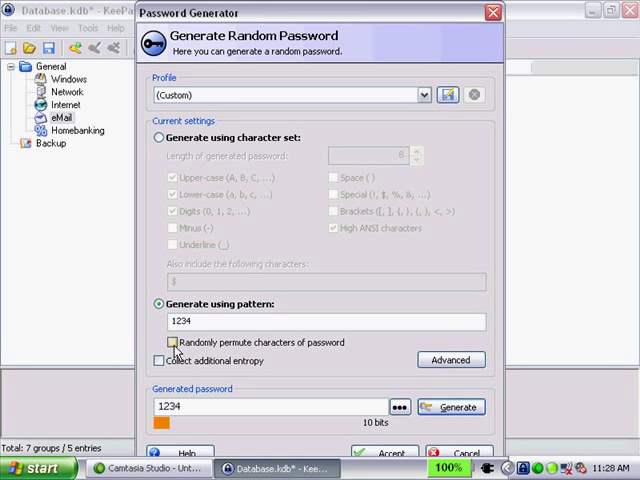
{"action": "mouse_move", "coordinate": [287, 352]}
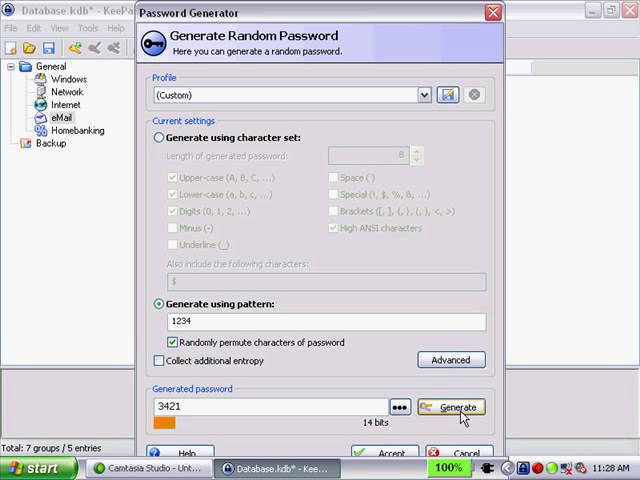
{"action": "left_click", "coordinate": [452, 407]}
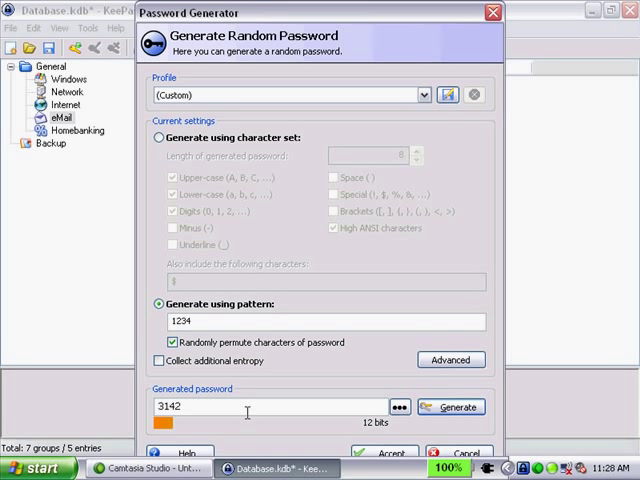
{"action": "mouse_move", "coordinate": [184, 384]}
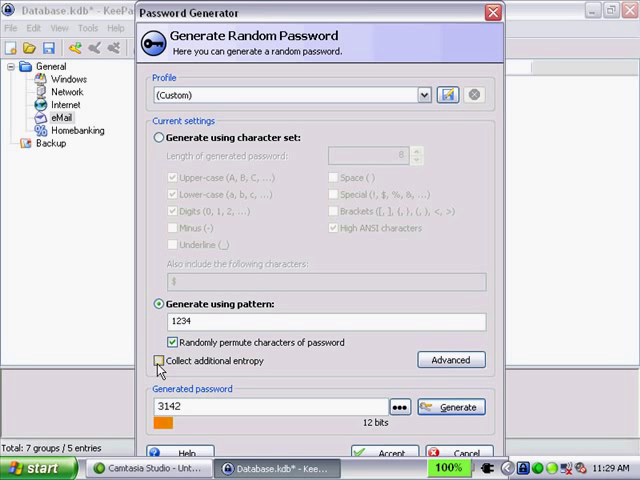
{"action": "left_click", "coordinate": [157, 362]}
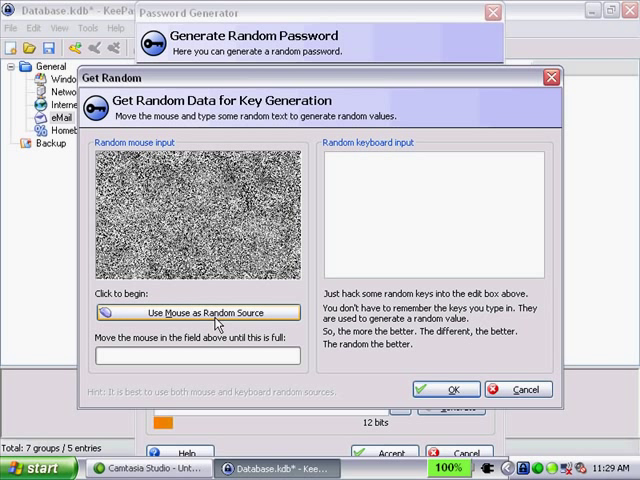
- Use the mouse as random source, dismiss the warnings, and generate shuffled password 4321
{"action": "left_click", "coordinate": [196, 311]}
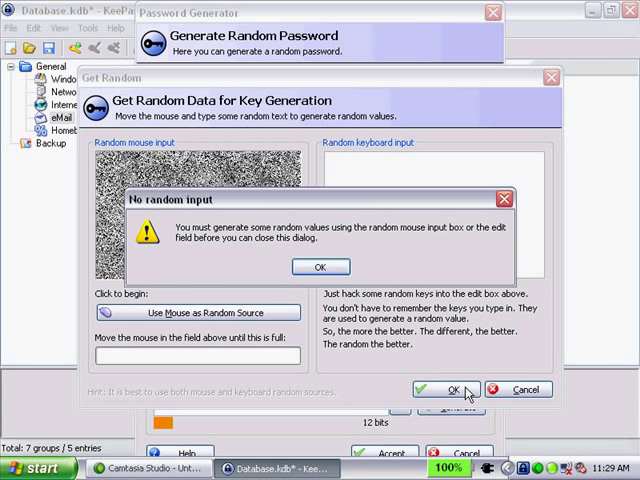
{"action": "left_click", "coordinate": [320, 267]}
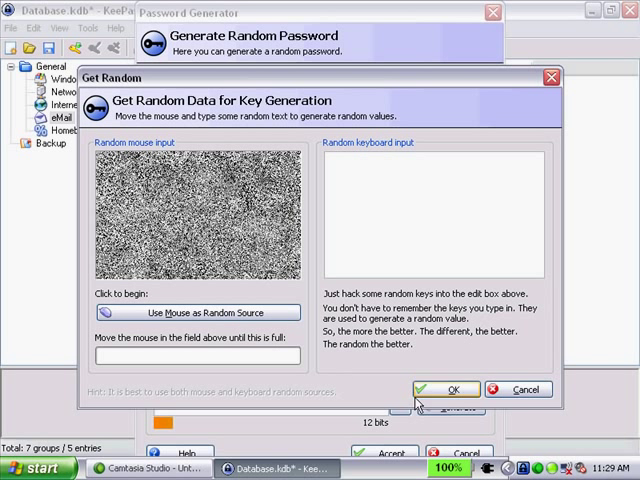
{"action": "left_click", "coordinate": [456, 389]}
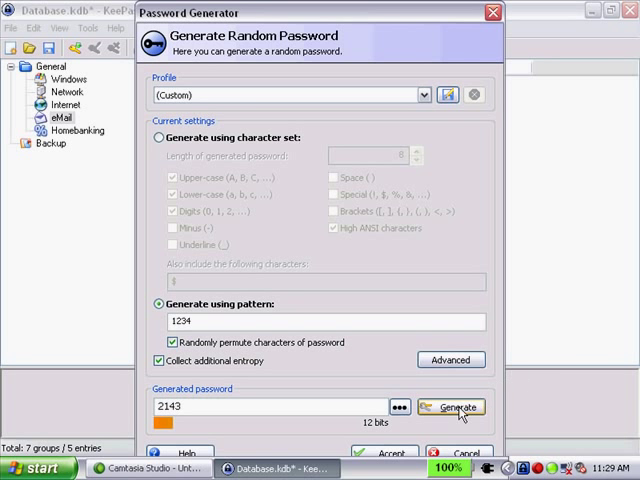
{"action": "left_click", "coordinate": [451, 407]}
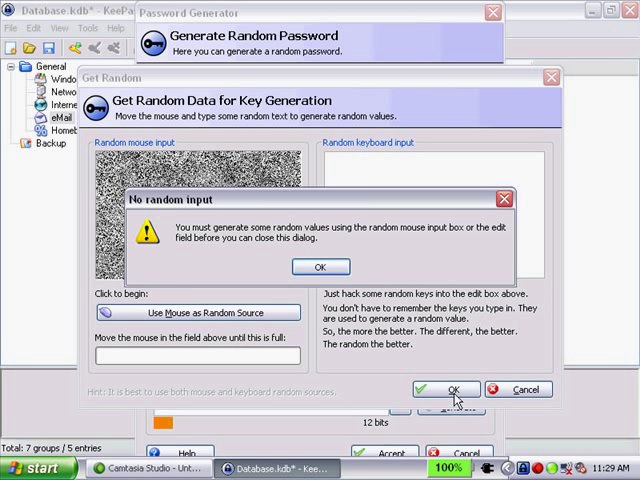
{"action": "left_click", "coordinate": [320, 266]}
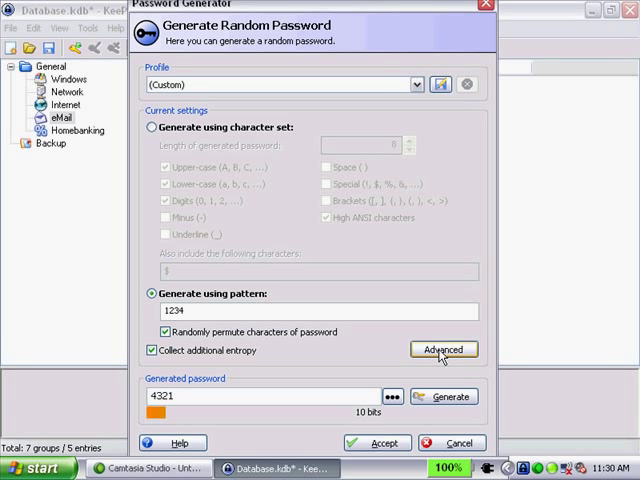
{"action": "left_click", "coordinate": [442, 349]}
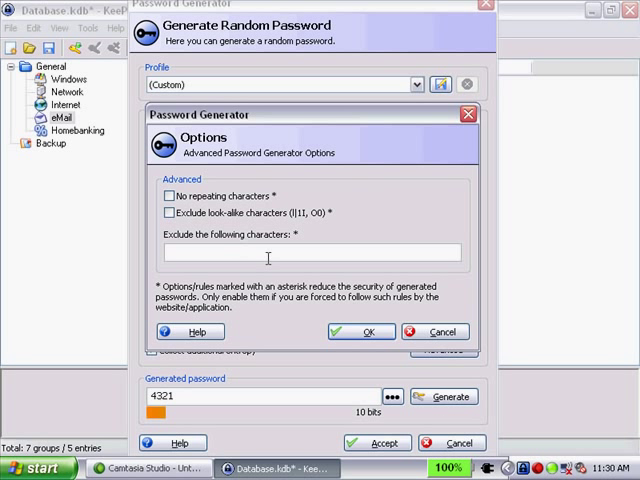
{"action": "mouse_move", "coordinate": [265, 203]}
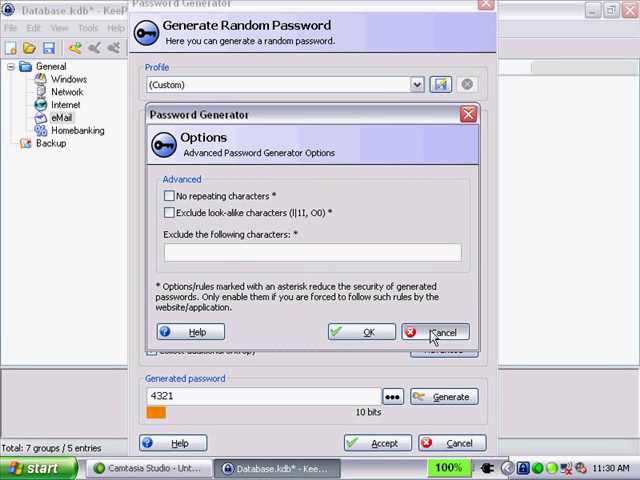
{"action": "left_click", "coordinate": [434, 331]}
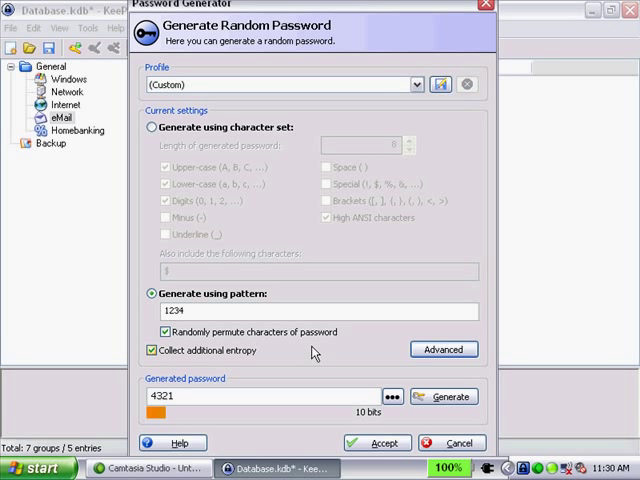
- Switch to character-set generation without extra entropy and accept an 8-character, 56-bit password
{"action": "left_click", "coordinate": [148, 127]}
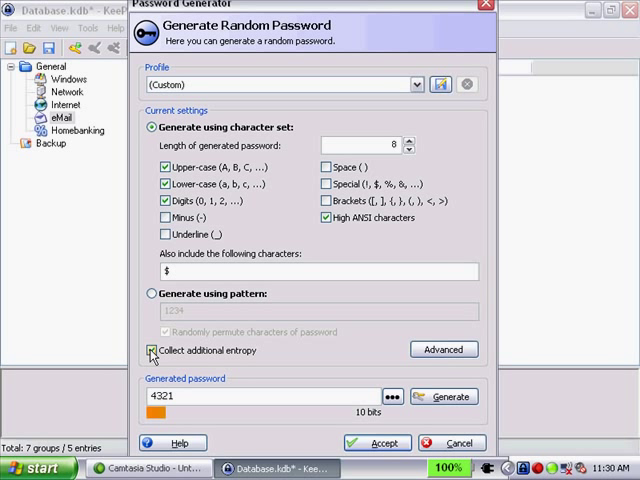
{"action": "left_click", "coordinate": [443, 396]}
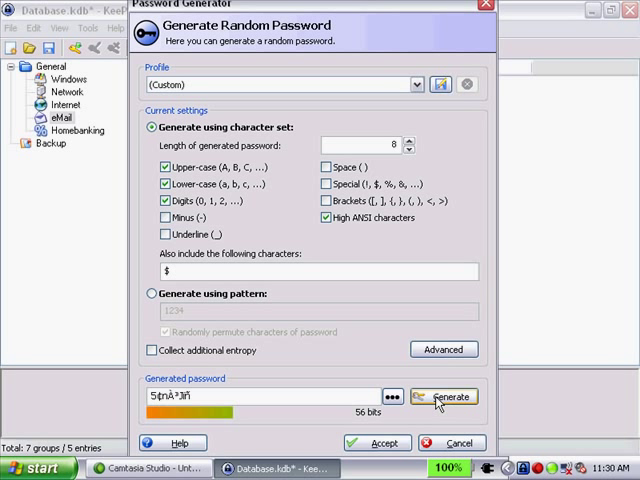
{"action": "left_click", "coordinate": [389, 397]}
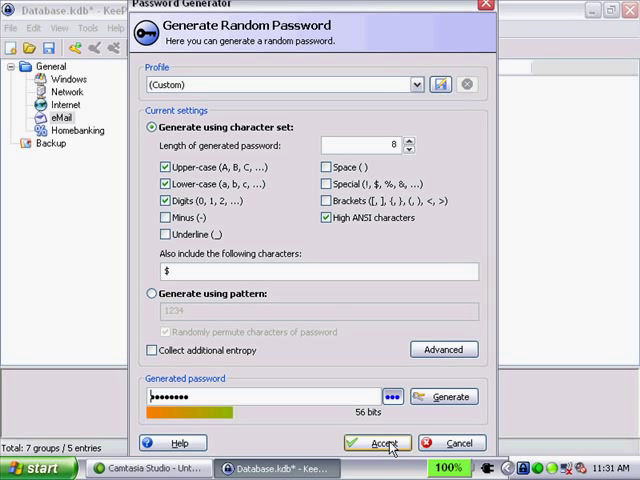
{"action": "left_click", "coordinate": [377, 443]}
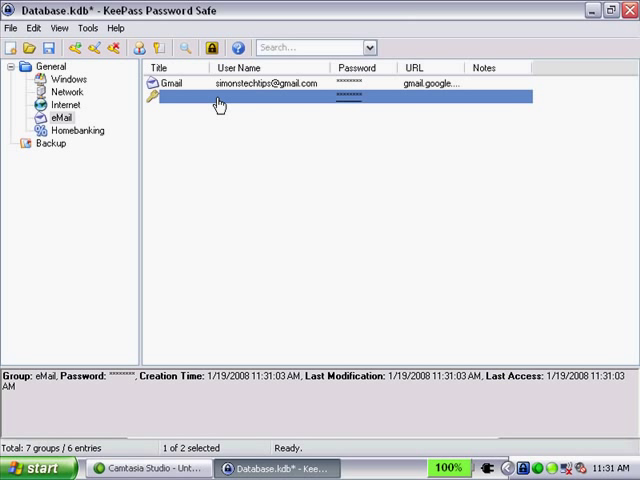
{"action": "mouse_move", "coordinate": [200, 105]}
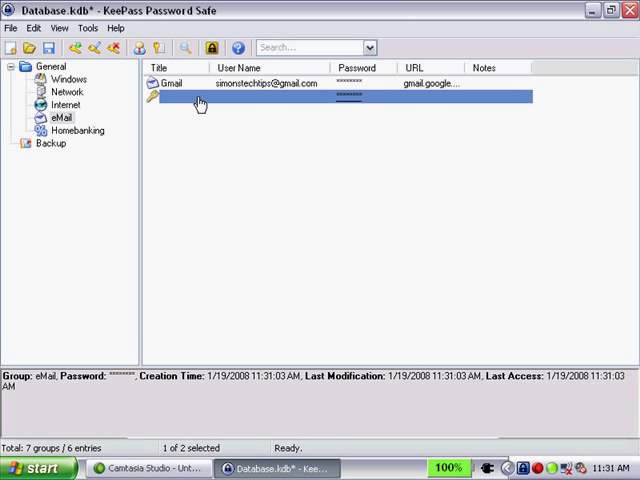
- Edit the new eMail entry and toggle its 111-bit password visible, then hidden
{"action": "right_click", "coordinate": [200, 97]}
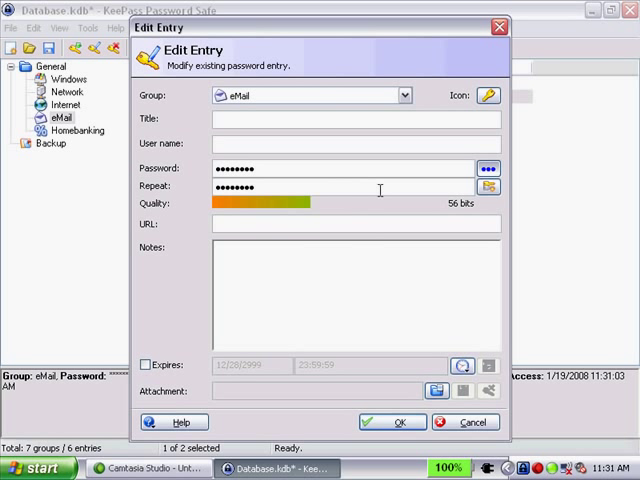
{"action": "left_click", "coordinate": [488, 169]}
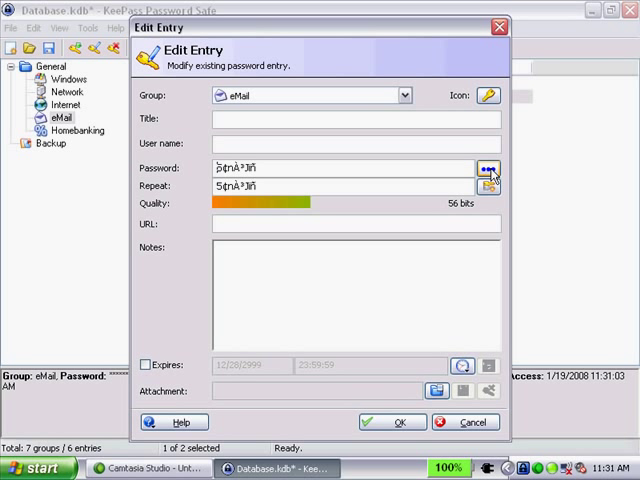
{"action": "left_click", "coordinate": [487, 170]}
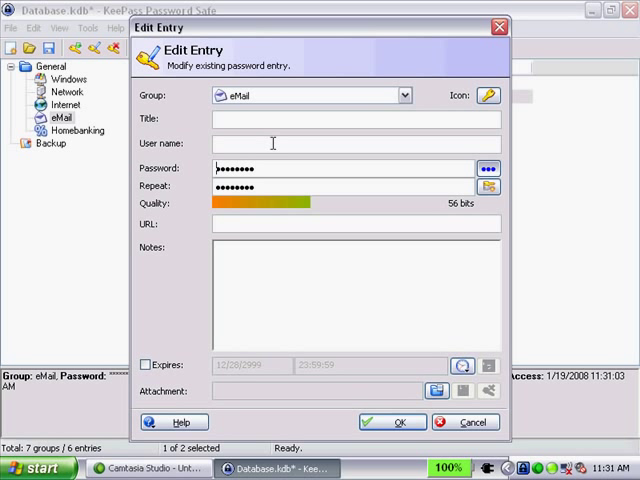
{"action": "mouse_move", "coordinate": [256, 223]}
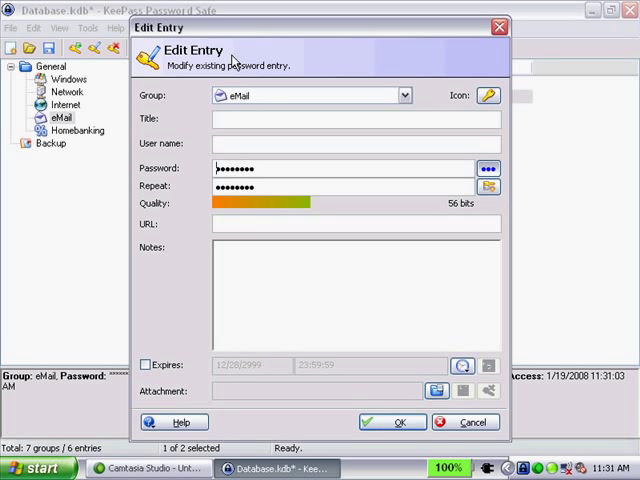
{"action": "mouse_move", "coordinate": [192, 174]}
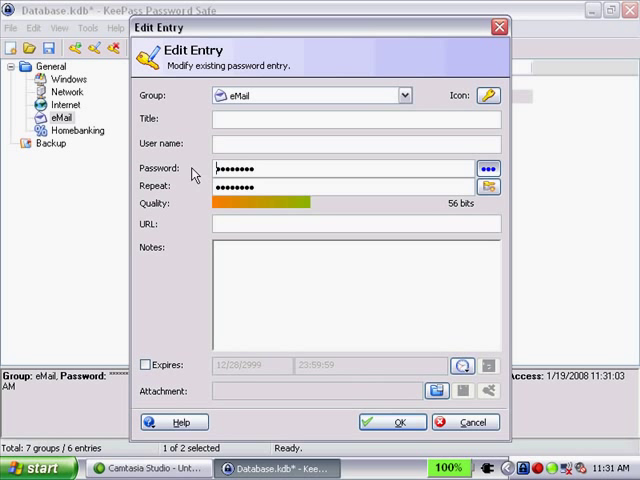
{"action": "left_click", "coordinate": [393, 421]}
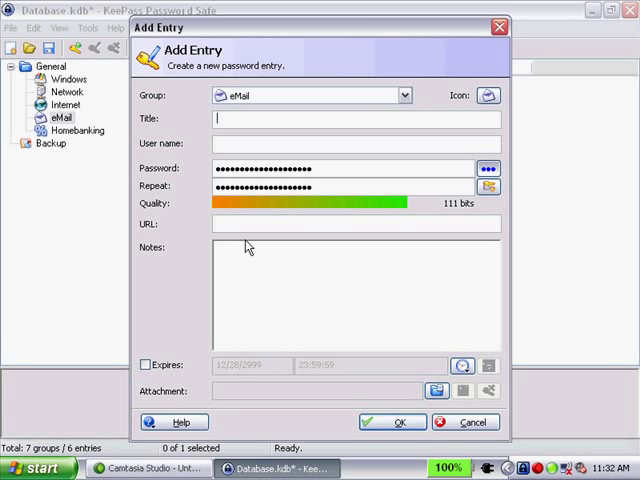
{"action": "mouse_move", "coordinate": [478, 178]}
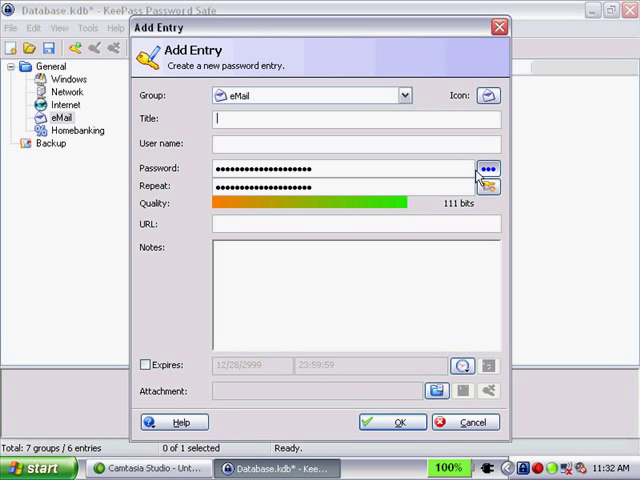
- Close the new eMail entry form and return to the eMail group's entry list
{"action": "left_click", "coordinate": [487, 169]}
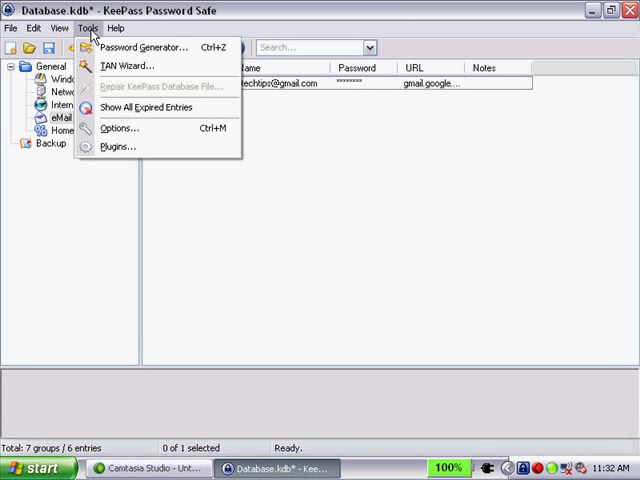
- Save the 20-character letters, digits, minus and underline generator settings as profile 'Simon'
{"action": "left_click", "coordinate": [146, 46]}
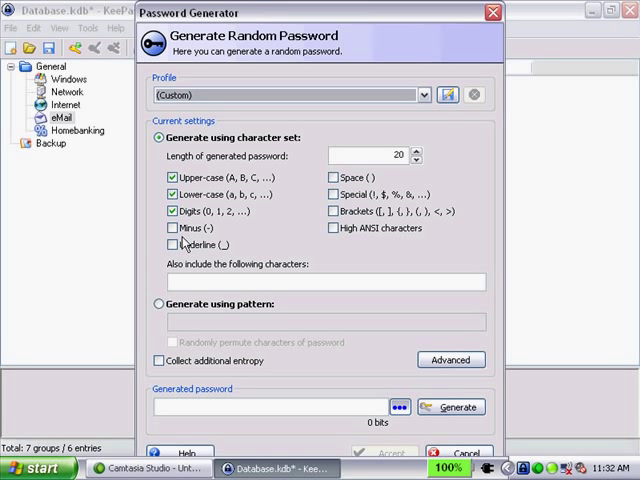
{"action": "left_click", "coordinate": [446, 94]}
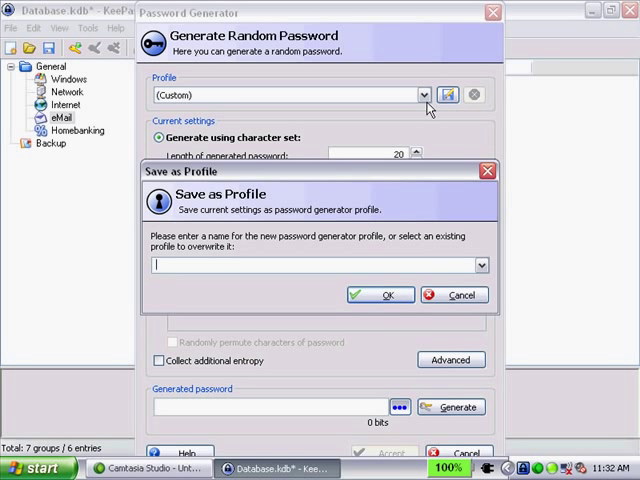
{"action": "type", "text": "Simon"}
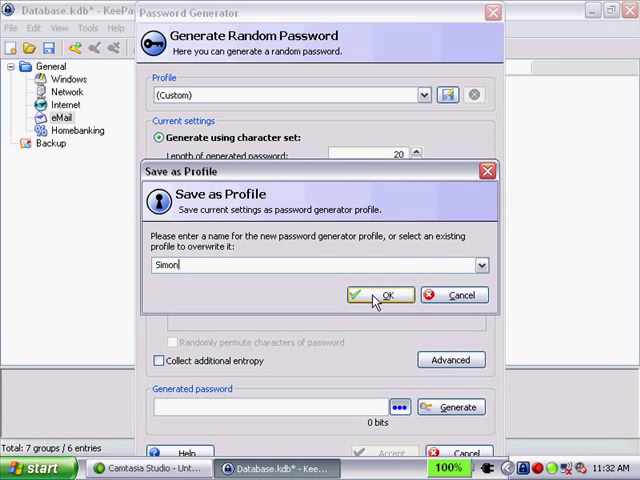
{"action": "left_click", "coordinate": [378, 294]}
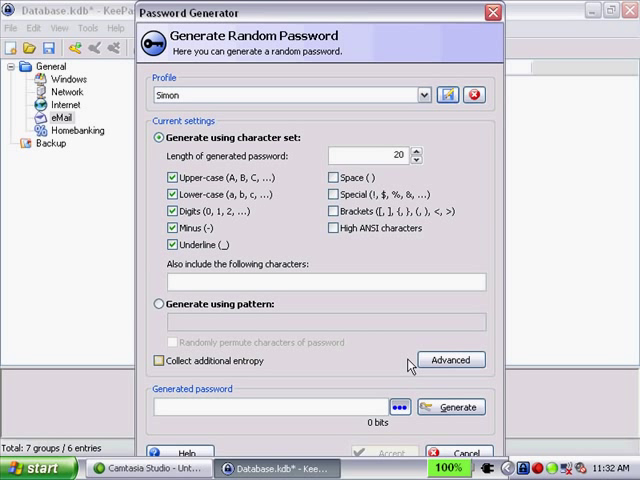